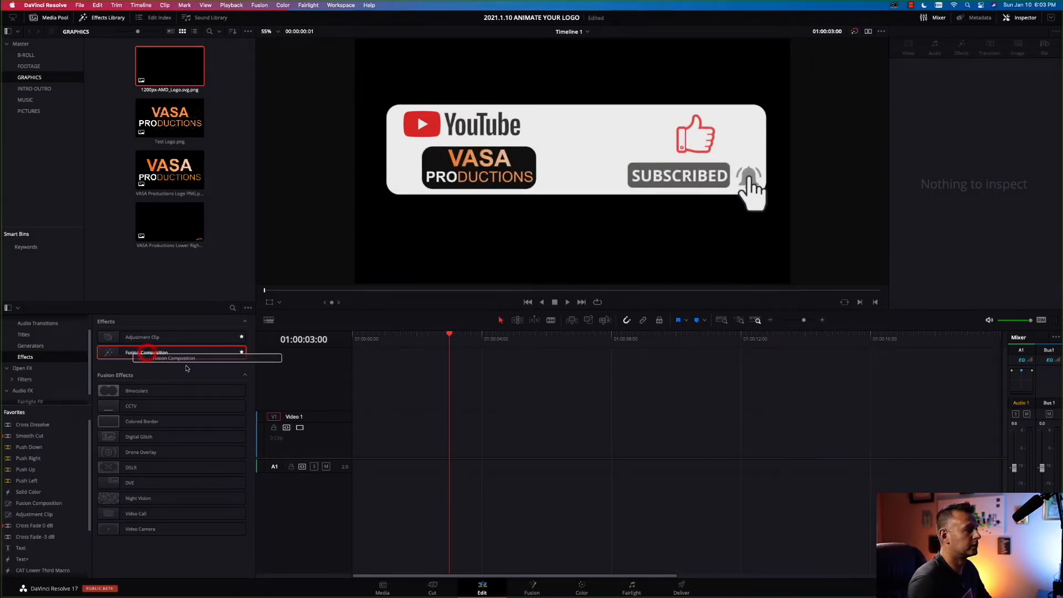
- Place a Fusion Composition clip on Video 1, select it and park the playhead inside it
drag(169, 352, 400, 431)
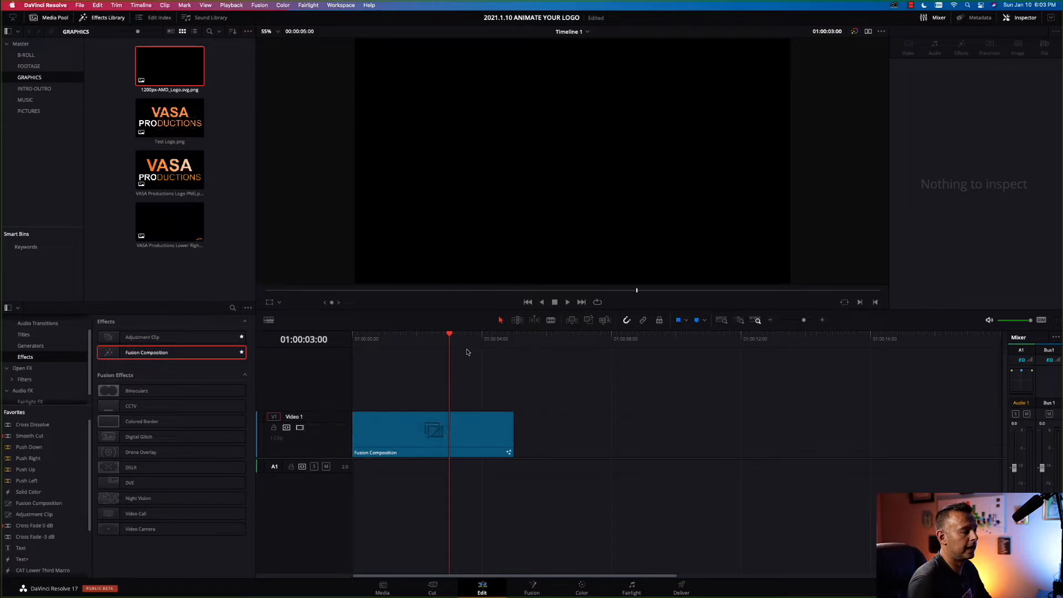
click(434, 434)
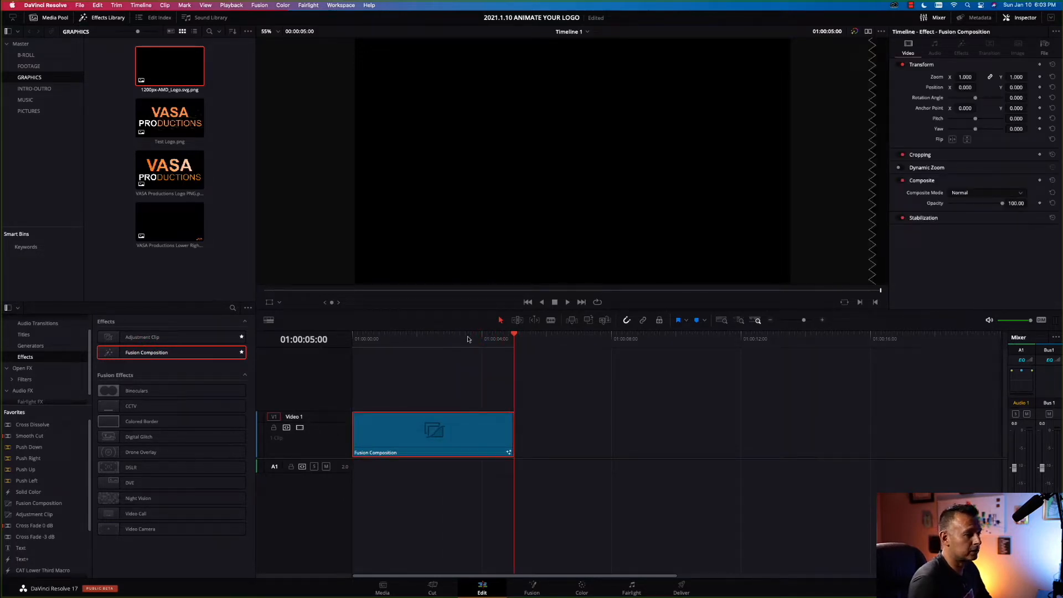
click(445, 339)
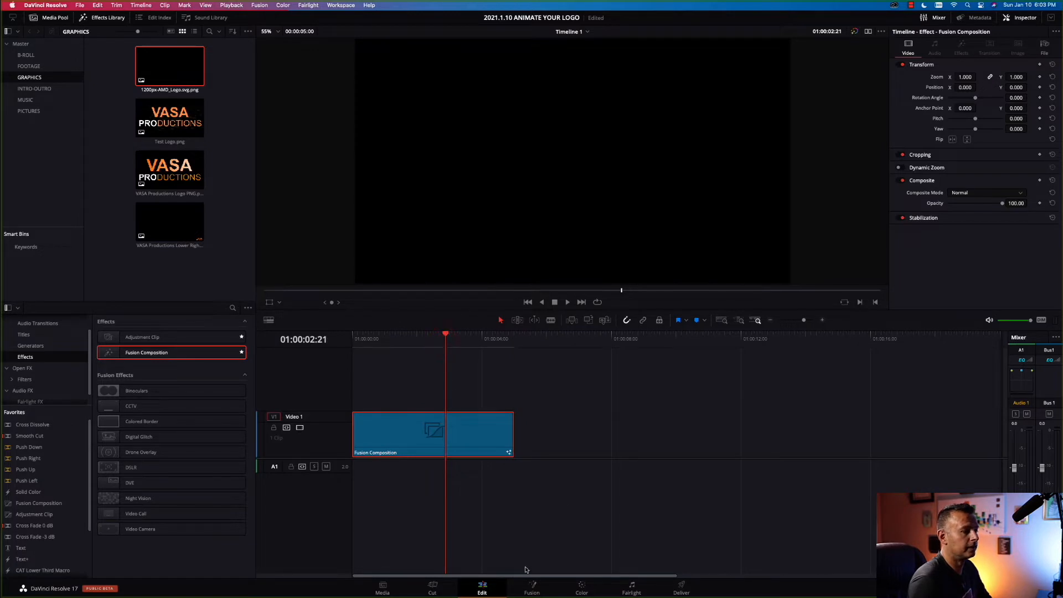
- Add a Background node in the Fusion page and connect it to MediaOut1
click(532, 587)
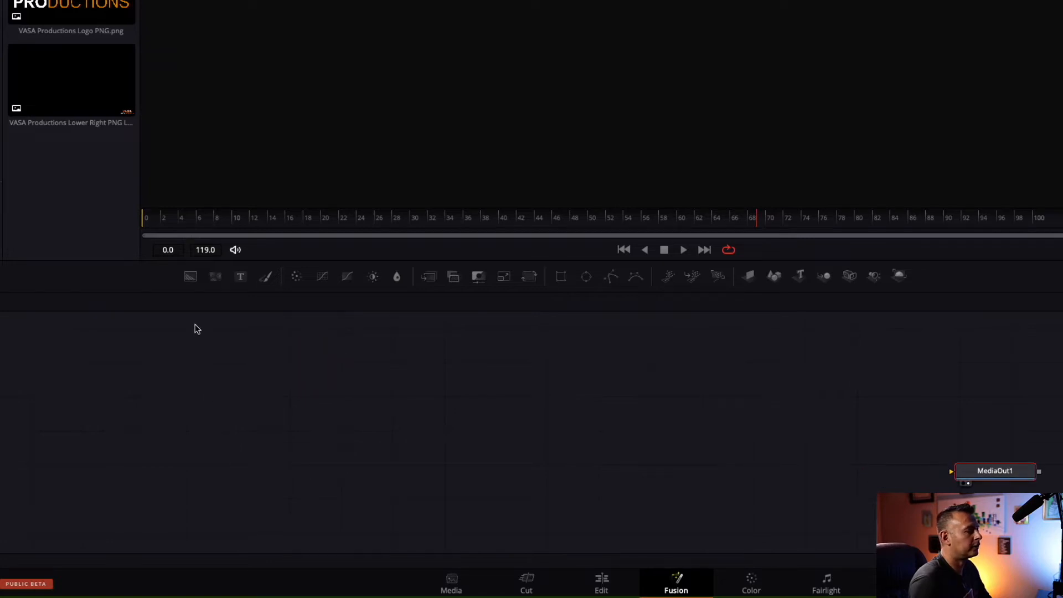
click(191, 276)
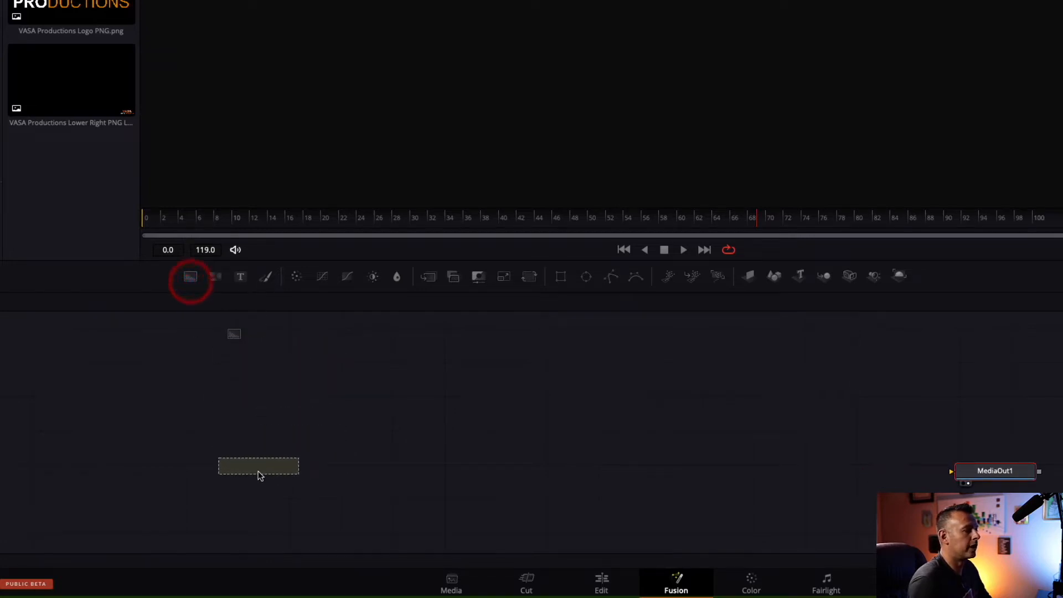
click(191, 277)
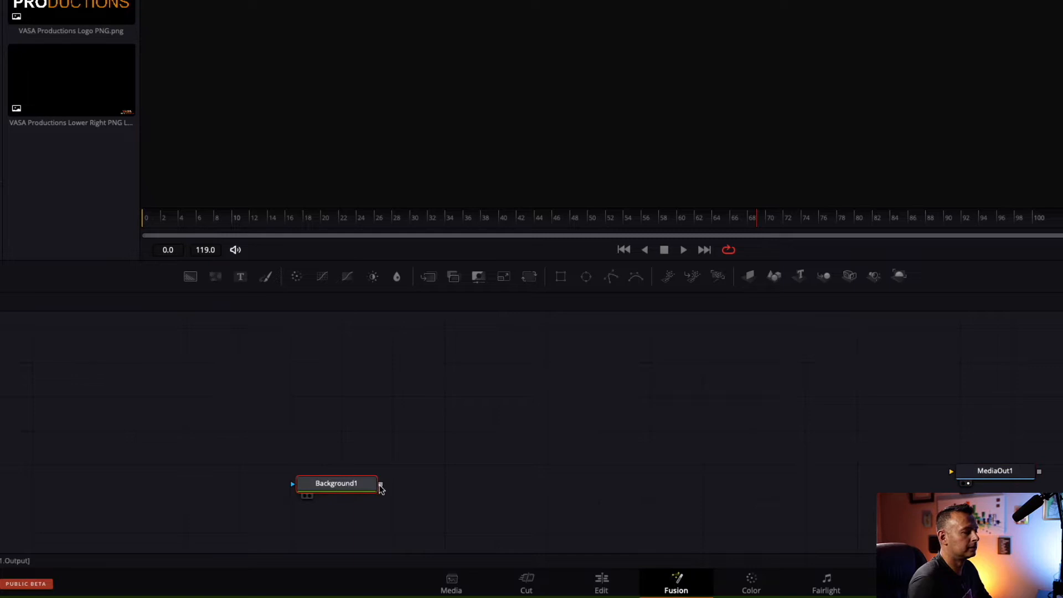
drag(380, 484, 965, 482)
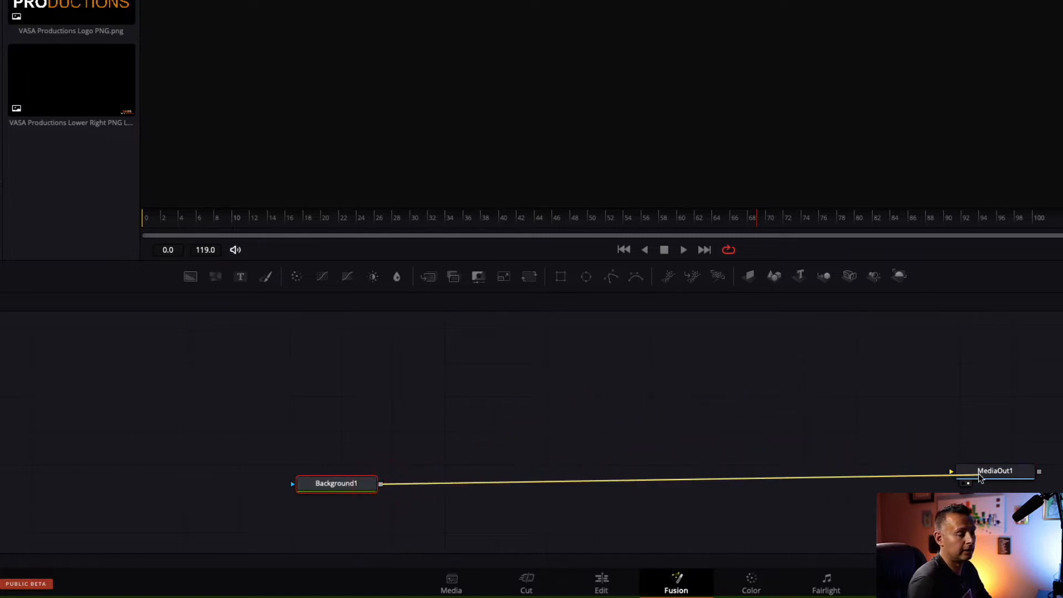
- Set the Background node's colour to solid white
click(337, 483)
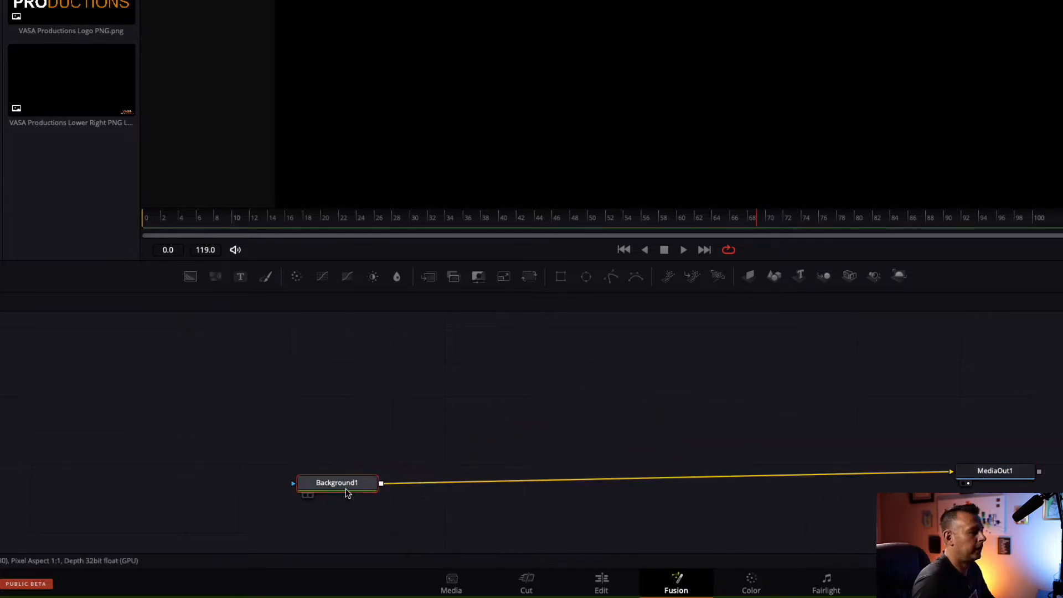
click(337, 481)
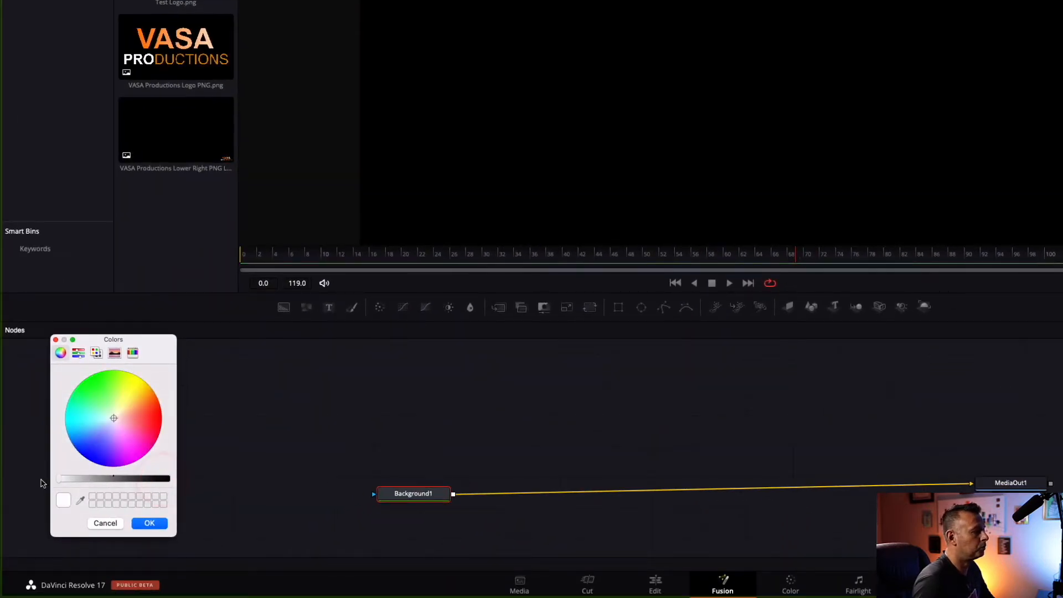
click(150, 523)
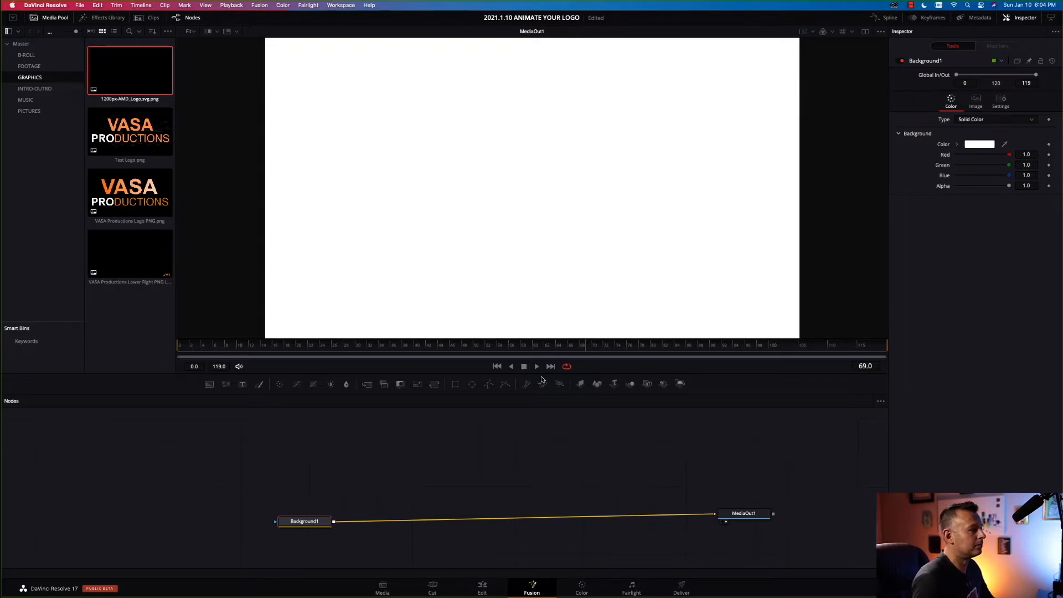
- Bring in the AMD logo media node over the background and rename it AMDLOGO
click(129, 128)
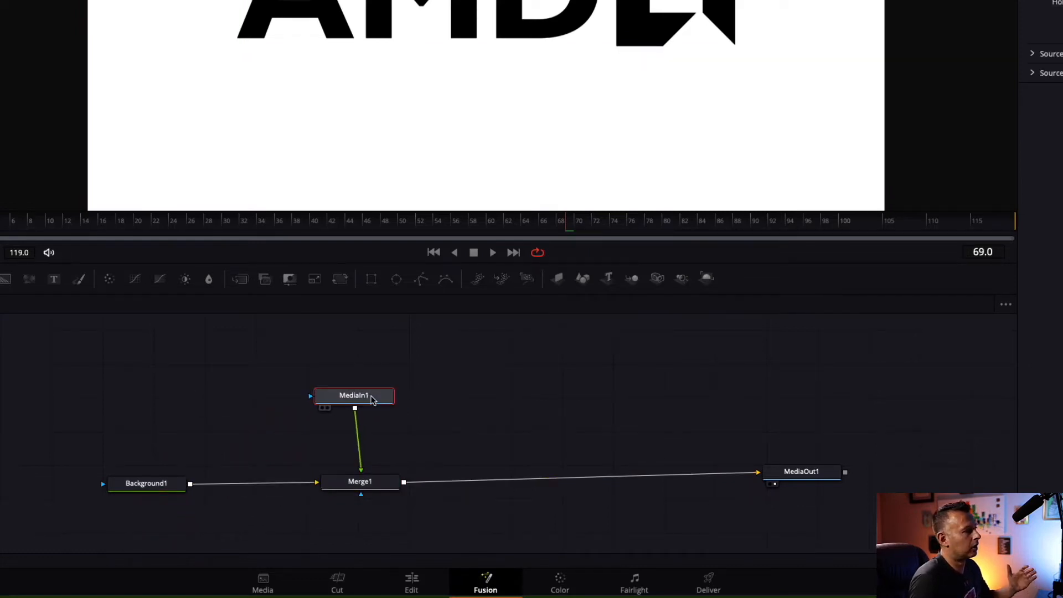
right_click(353, 395)
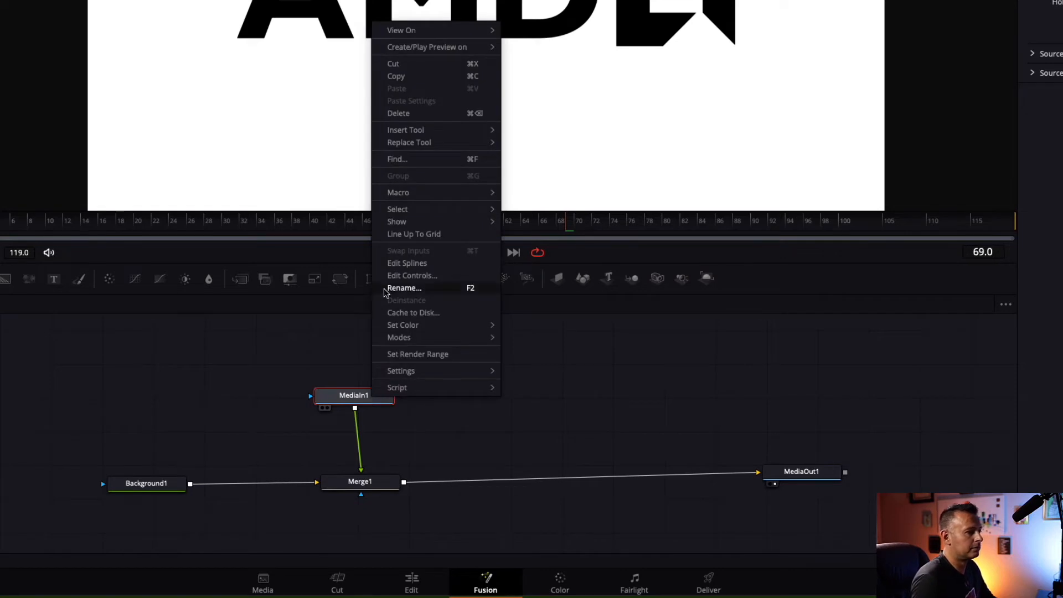
click(403, 288)
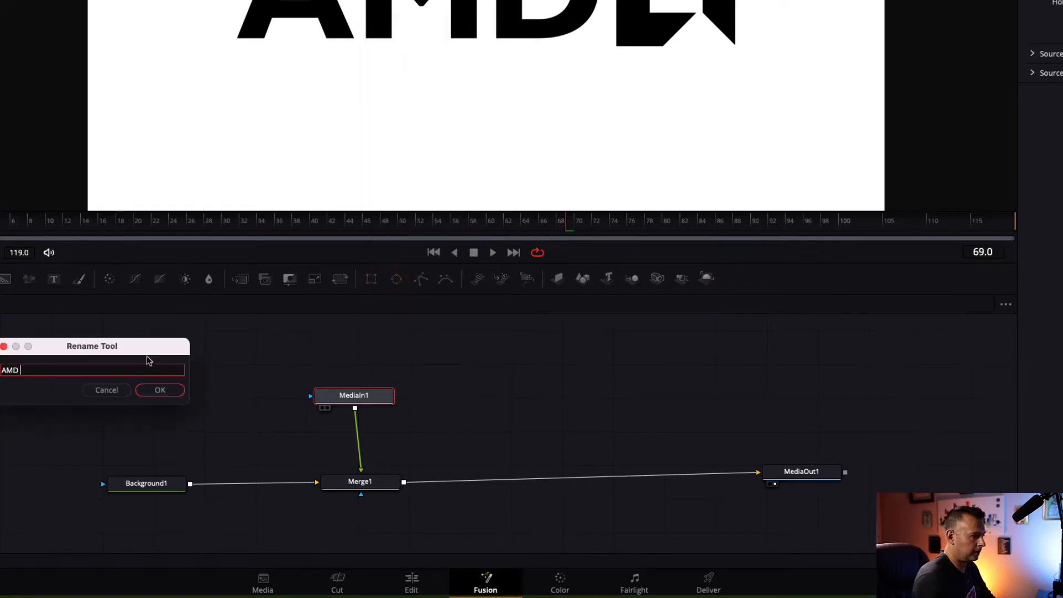
click(159, 390)
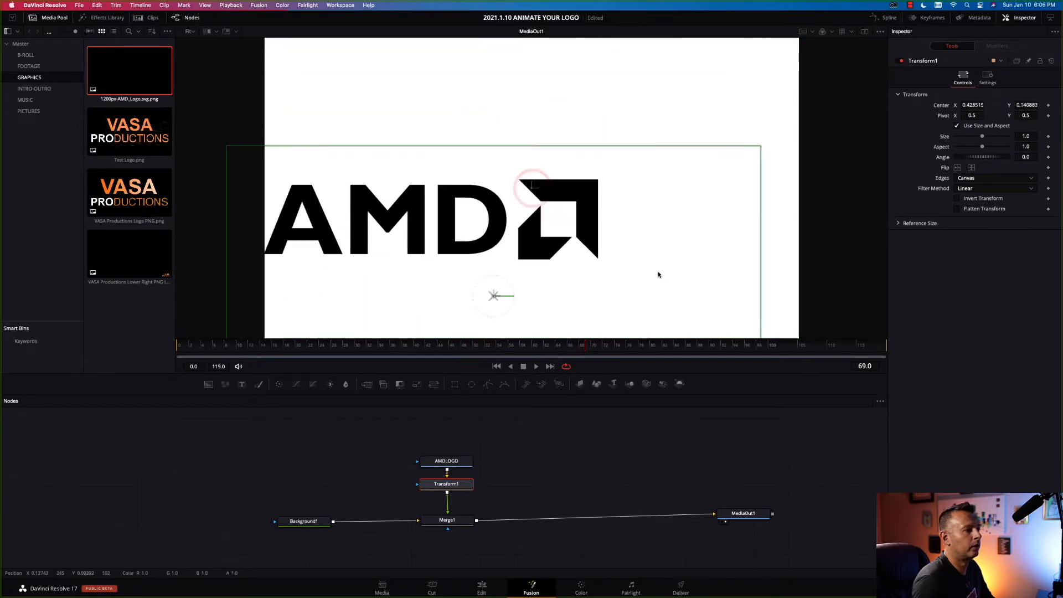
- Reset the logo's Transform centre so it sits mid-frame, then select Merge1
drag(494, 294, 390, 104)
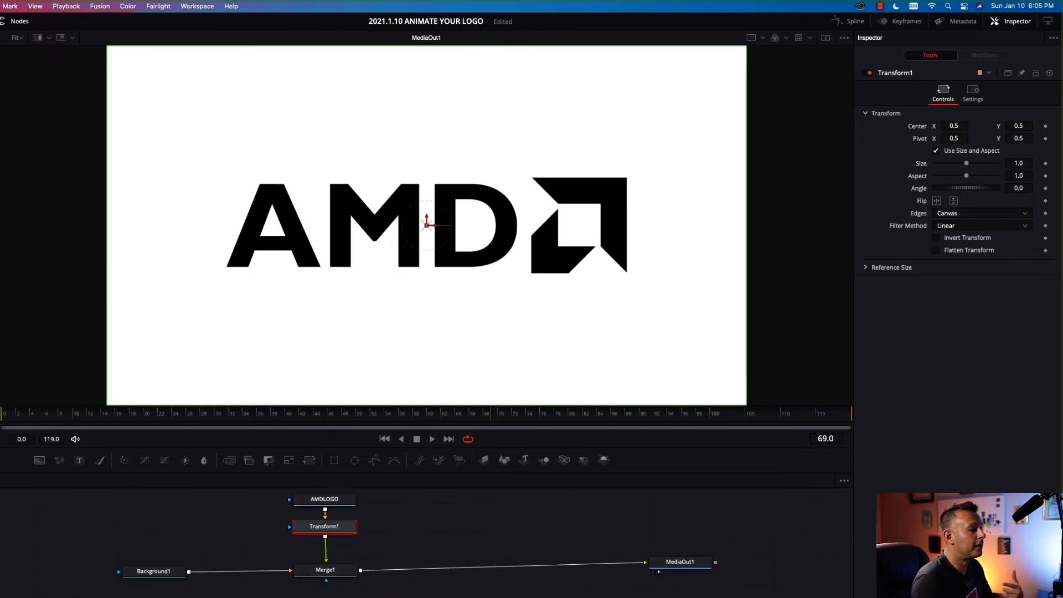
click(324, 569)
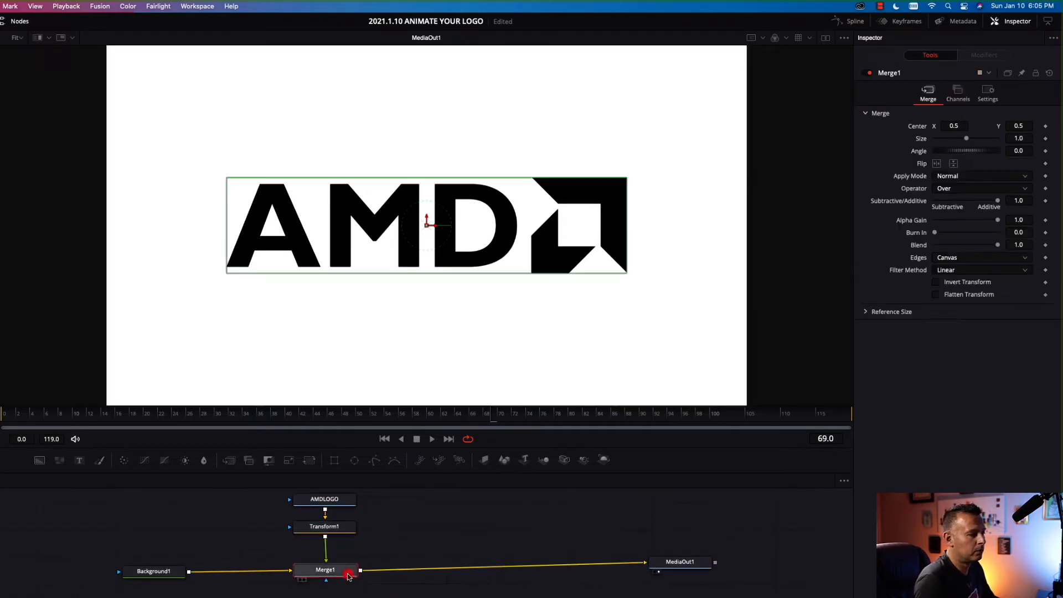
- Attach a Rectangle mask to Merge1 sized tightly around the logo with soft edge about 0.0189
click(339, 454)
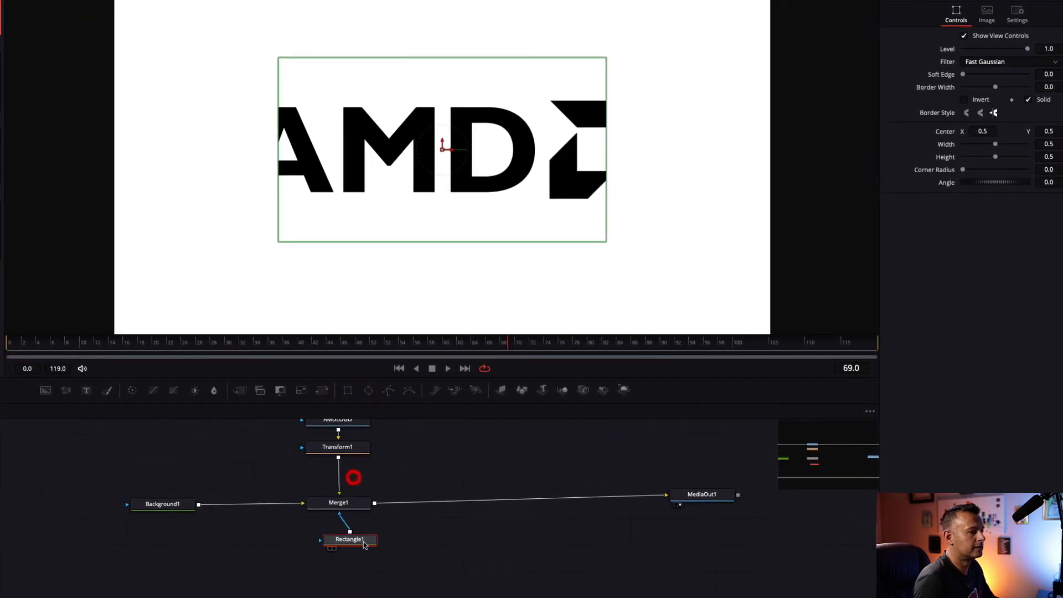
drag(349, 539, 341, 542)
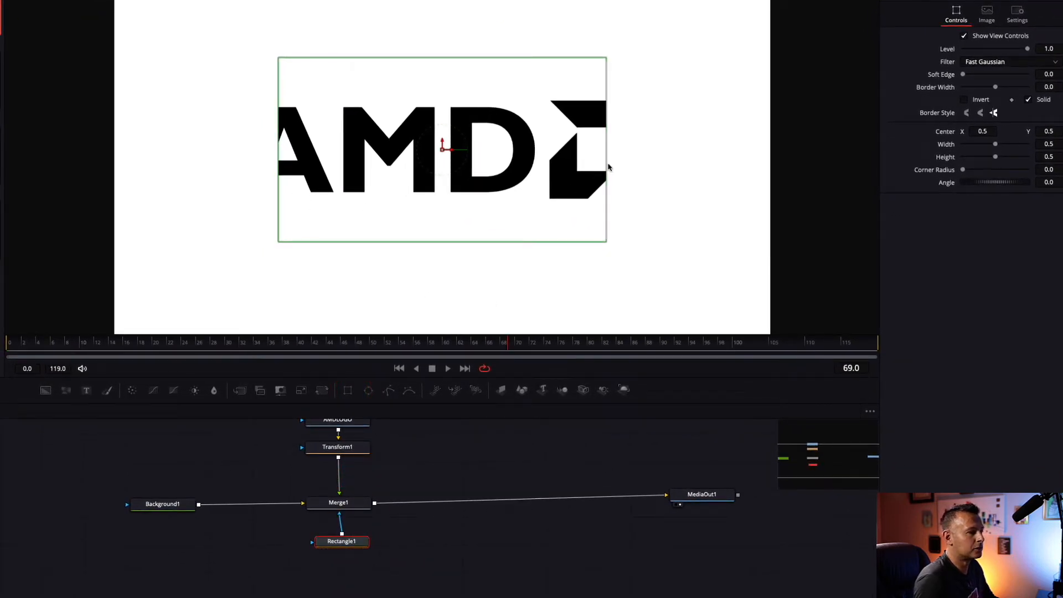
drag(996, 144, 965, 143)
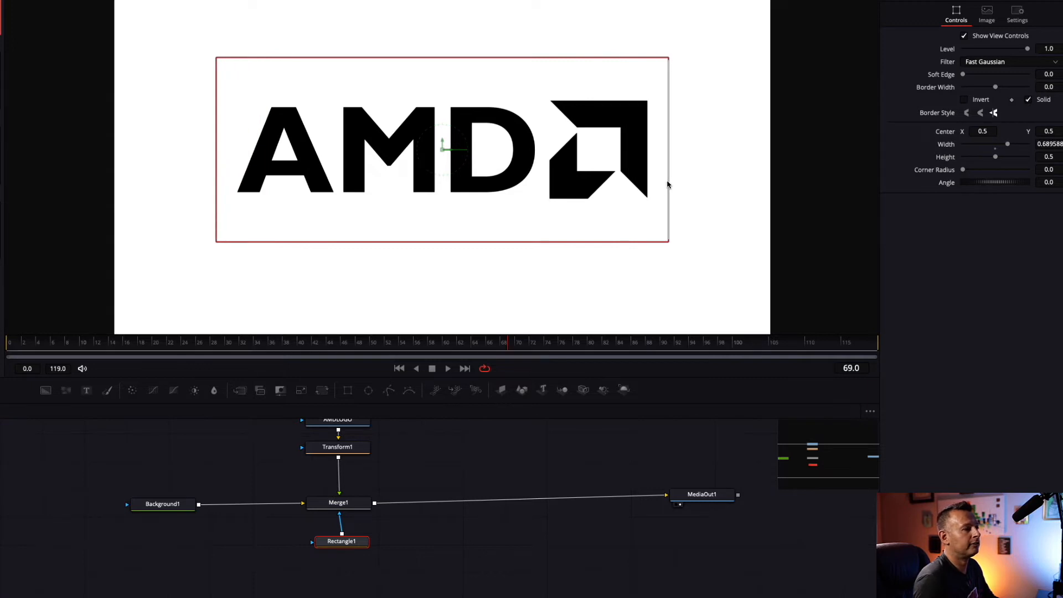
mouse_move(562, 81)
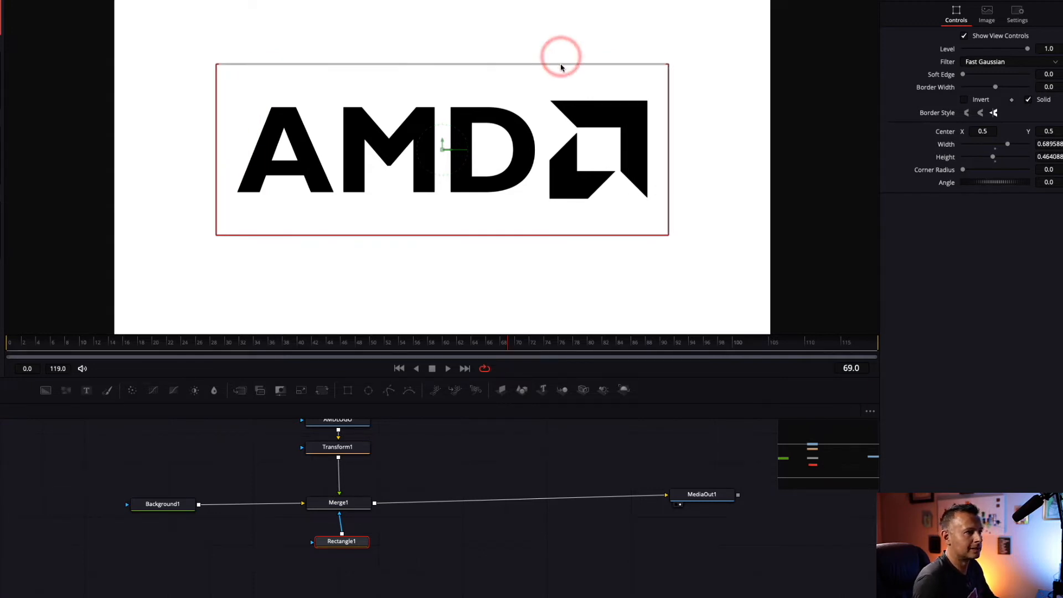
drag(993, 156, 983, 156)
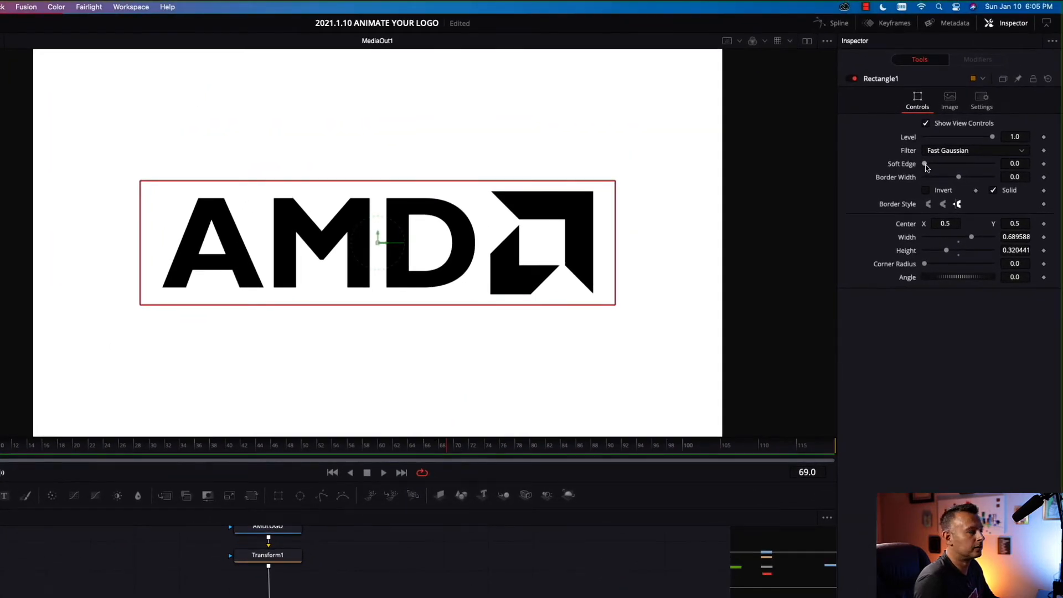
drag(924, 164, 933, 164)
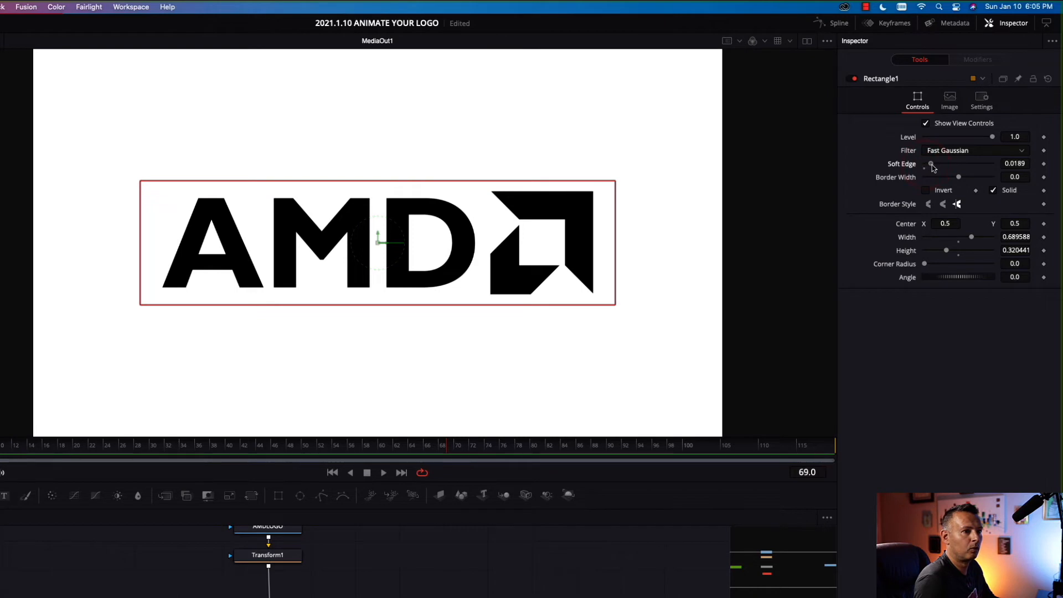
mouse_move(491, 576)
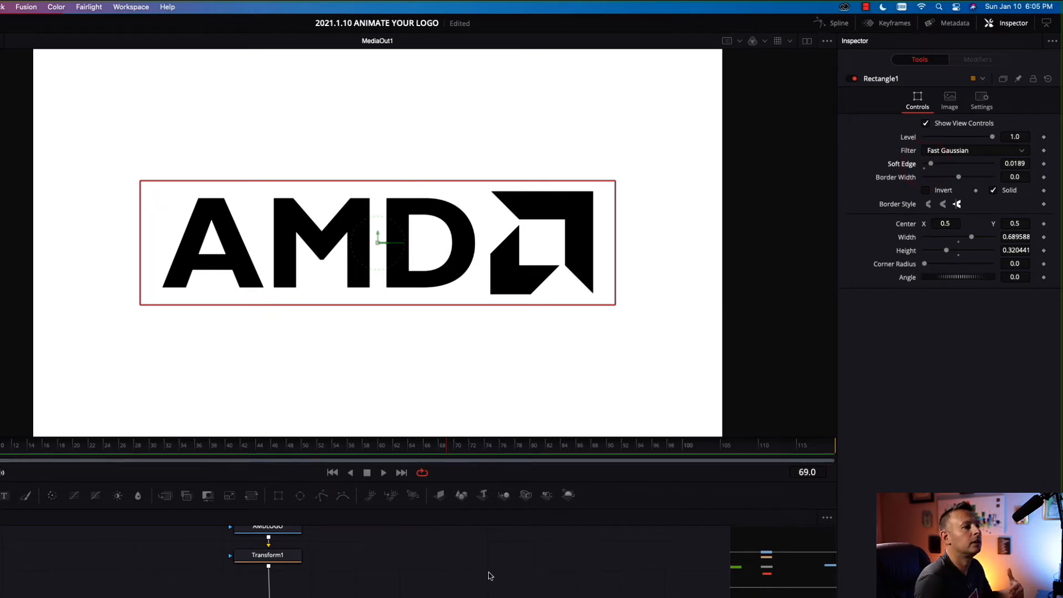
mouse_move(333, 519)
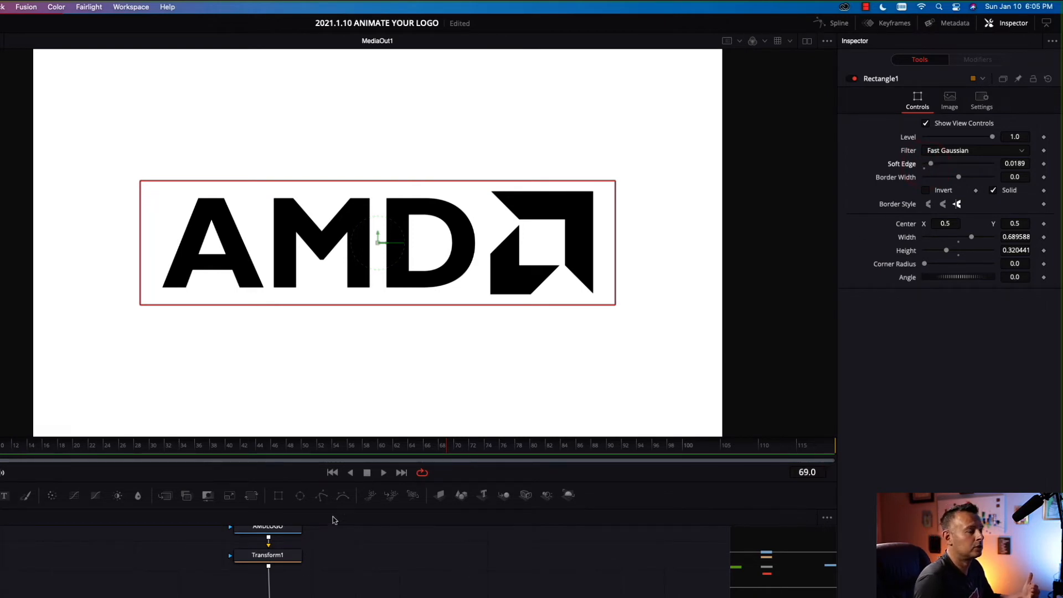
mouse_move(345, 508)
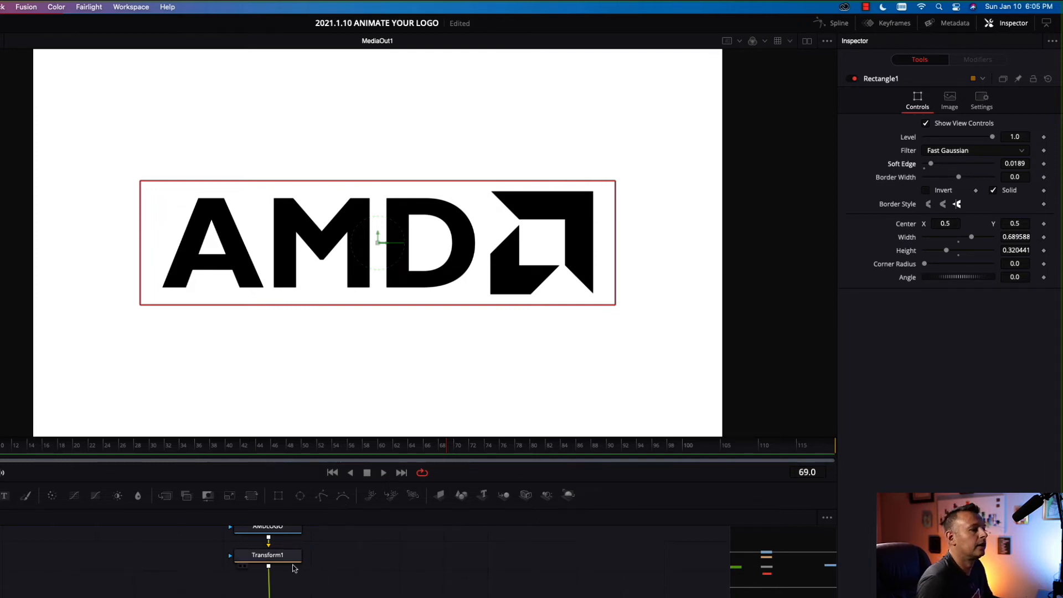
- Keyframe the Center of the logo's Transform1 node
click(268, 555)
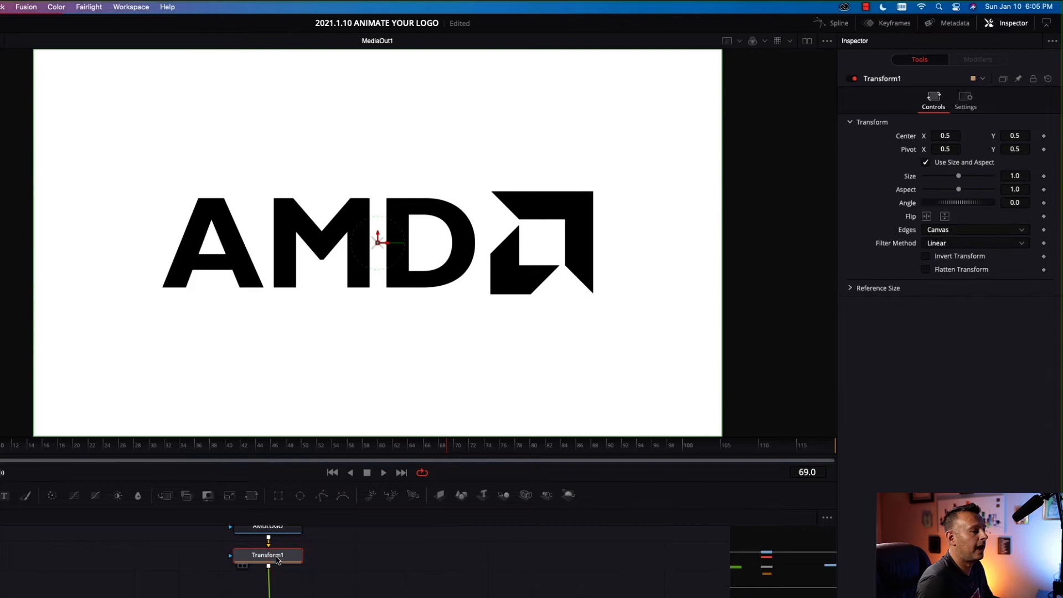
click(102, 445)
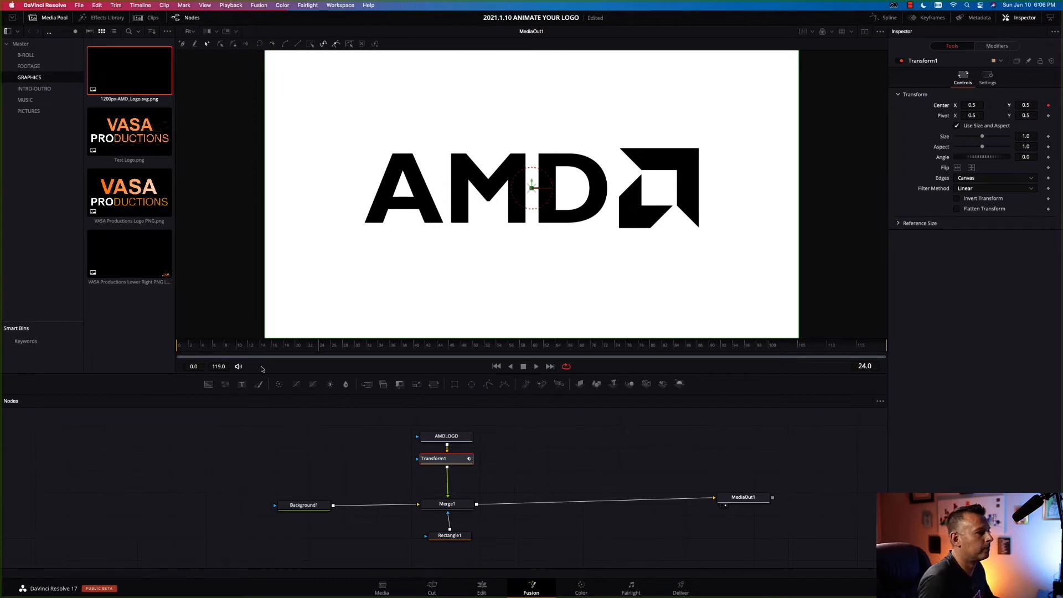
click(204, 344)
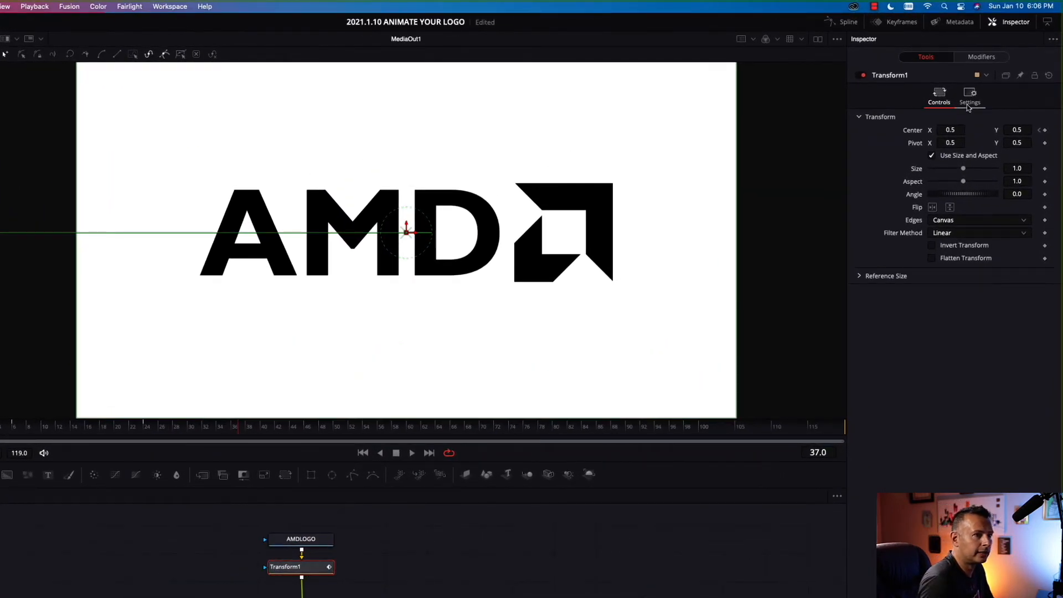
- Enable Motion Blur in Transform1's Settings
click(970, 97)
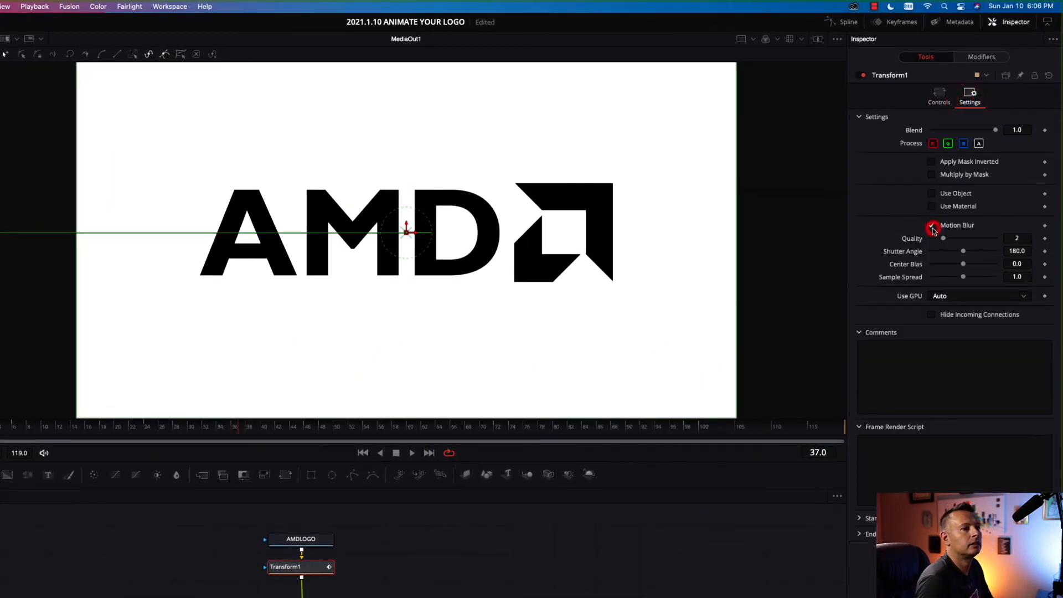
click(932, 225)
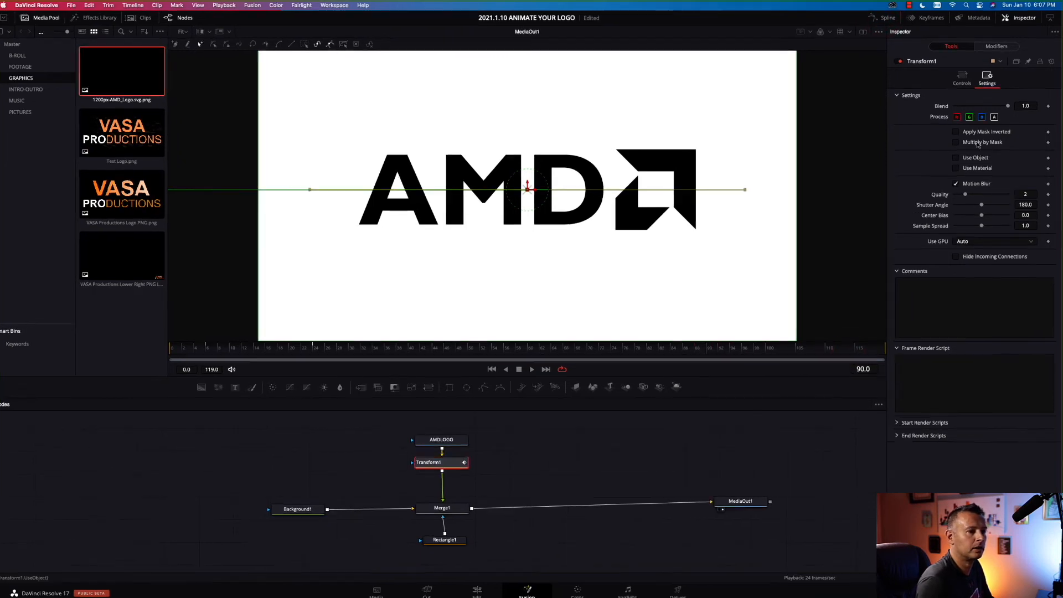
- Near the clip end, keyframe the logo down off-frame and ease the curve in the Spline editor
click(961, 77)
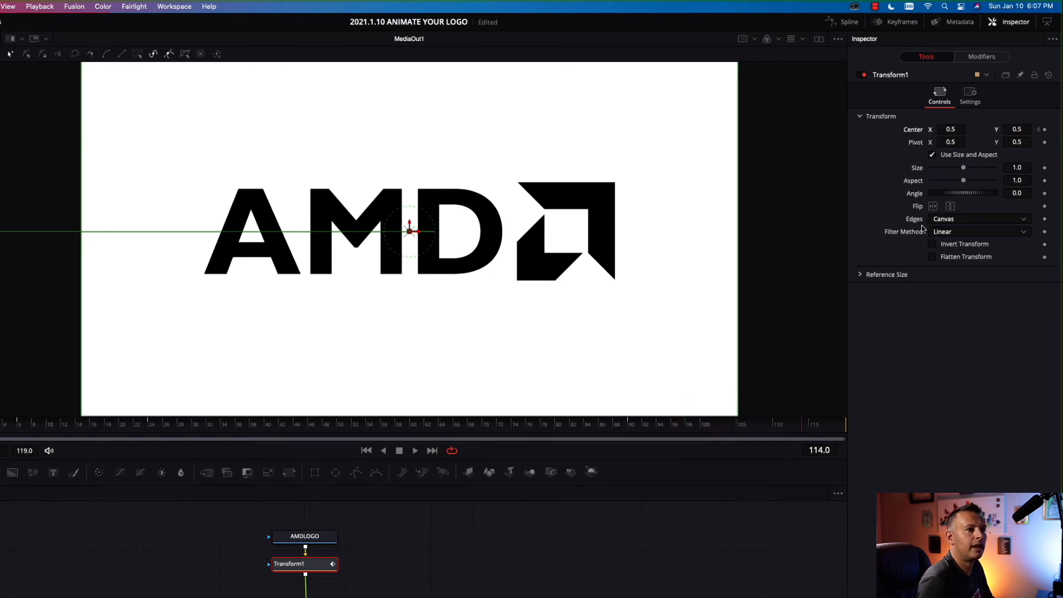
mouse_move(408, 229)
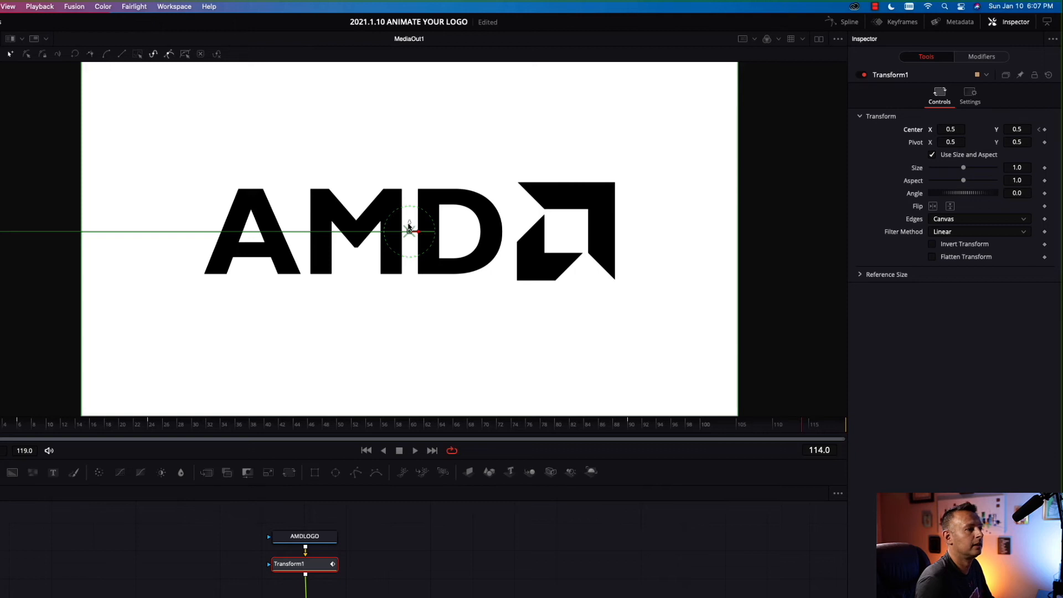
drag(408, 231, 409, 345)
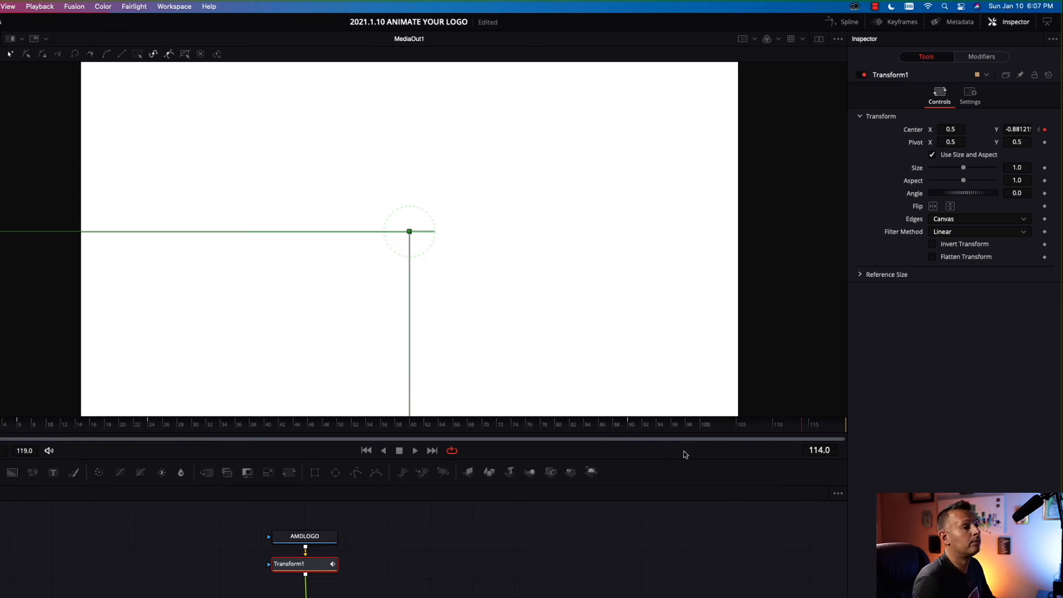
click(564, 425)
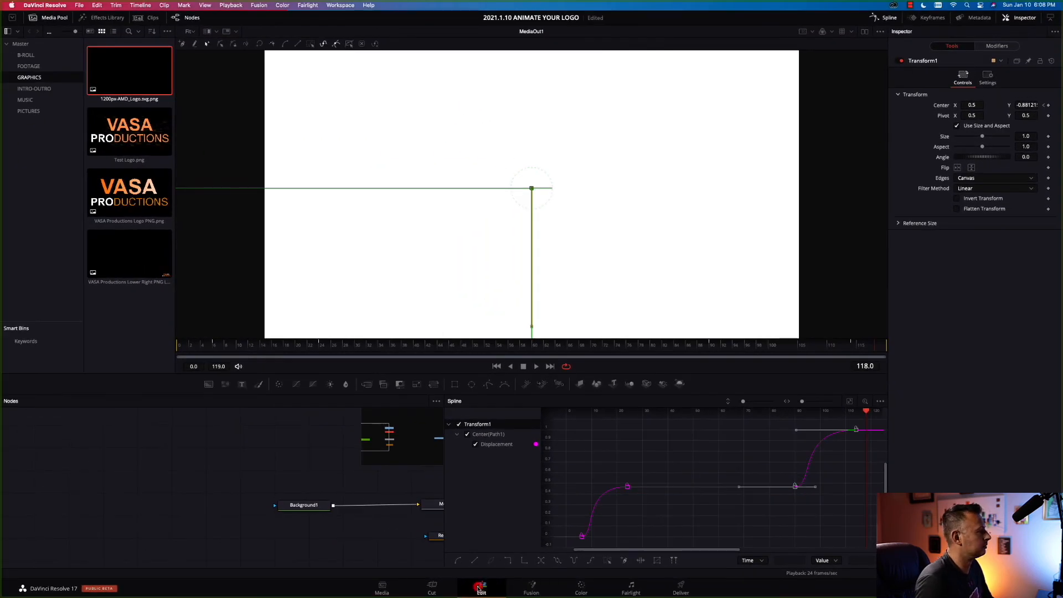
- Return to the Edit page and scrub into the Fusion Composition clip to preview the logo
click(481, 584)
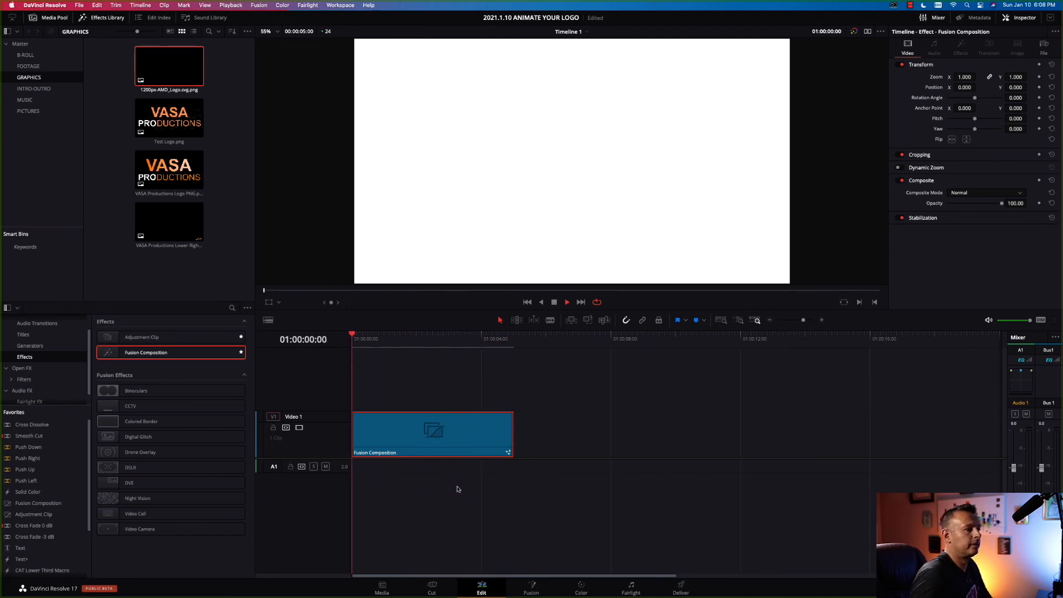
click(567, 301)
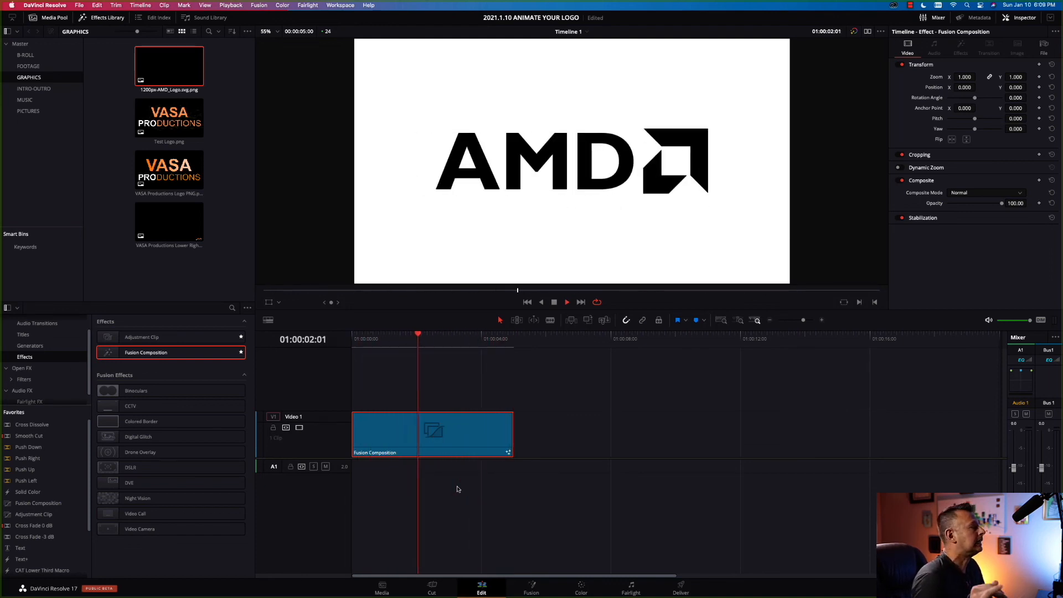